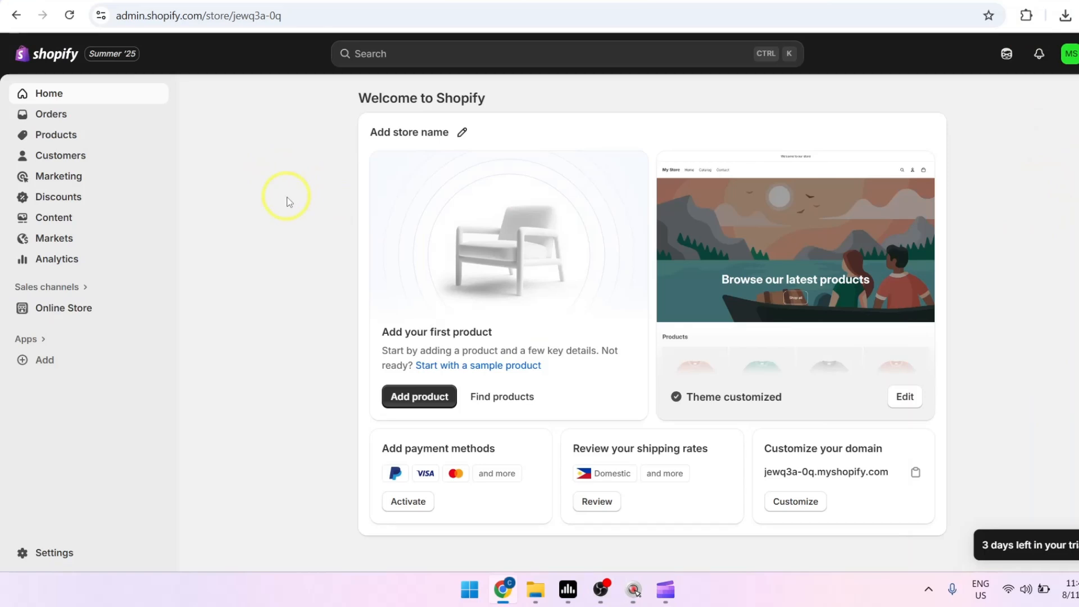
{"action": "mouse_move", "coordinate": [311, 244]}
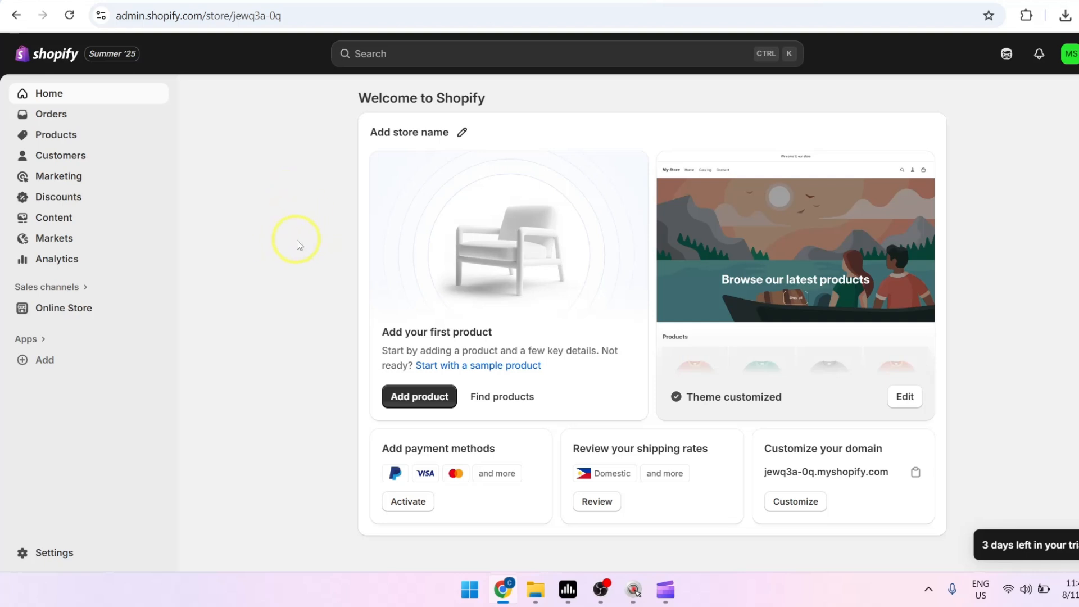
{"action": "mouse_move", "coordinate": [225, 86]}
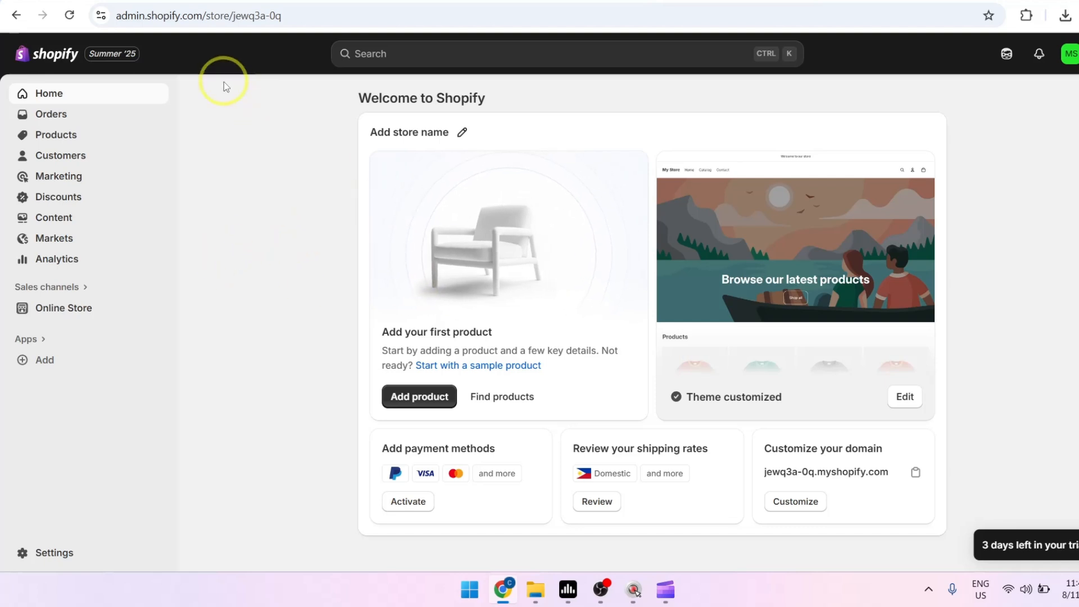
{"action": "mouse_move", "coordinate": [177, 54]}
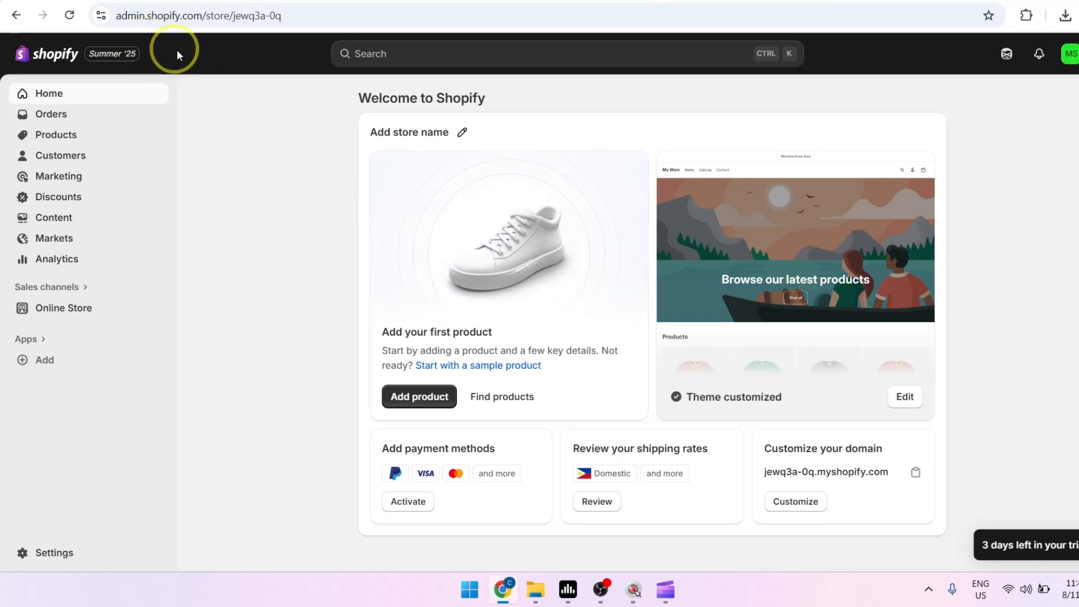
{"action": "mouse_move", "coordinate": [232, 174]}
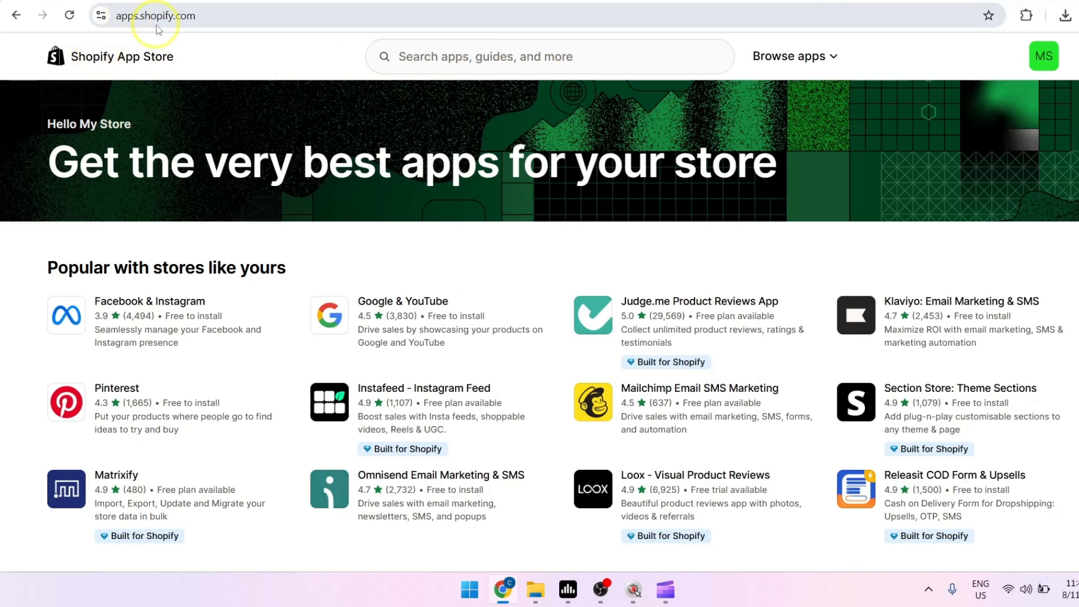
{"action": "mouse_move", "coordinate": [426, 56]}
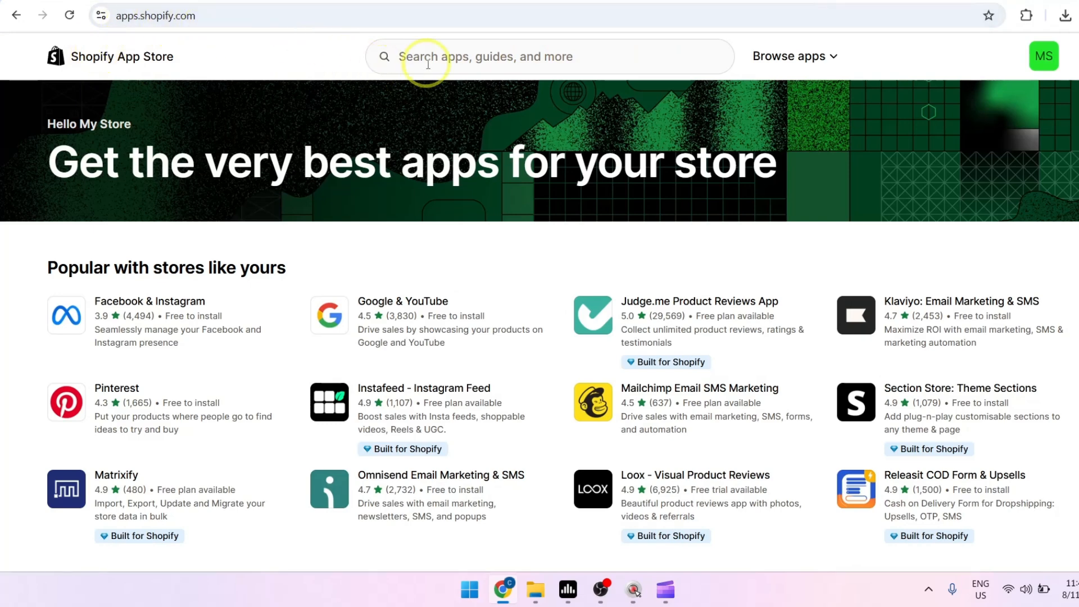
Step: Search the App Store for 'facebook' and install the Facebook & Instagram app
{"action": "type", "text": "f"}
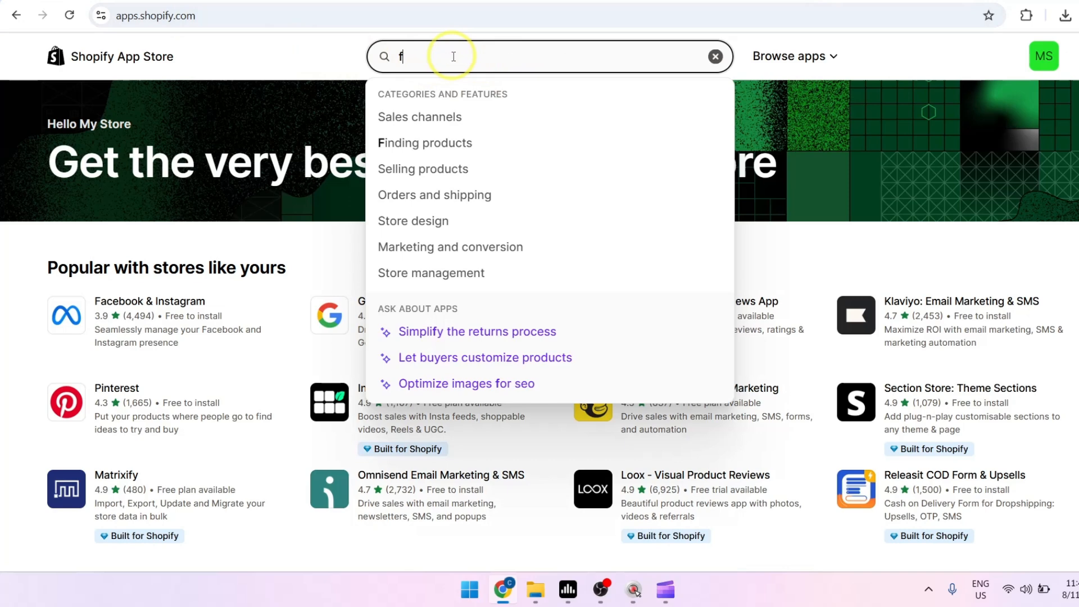
{"action": "type", "text": "acebook"}
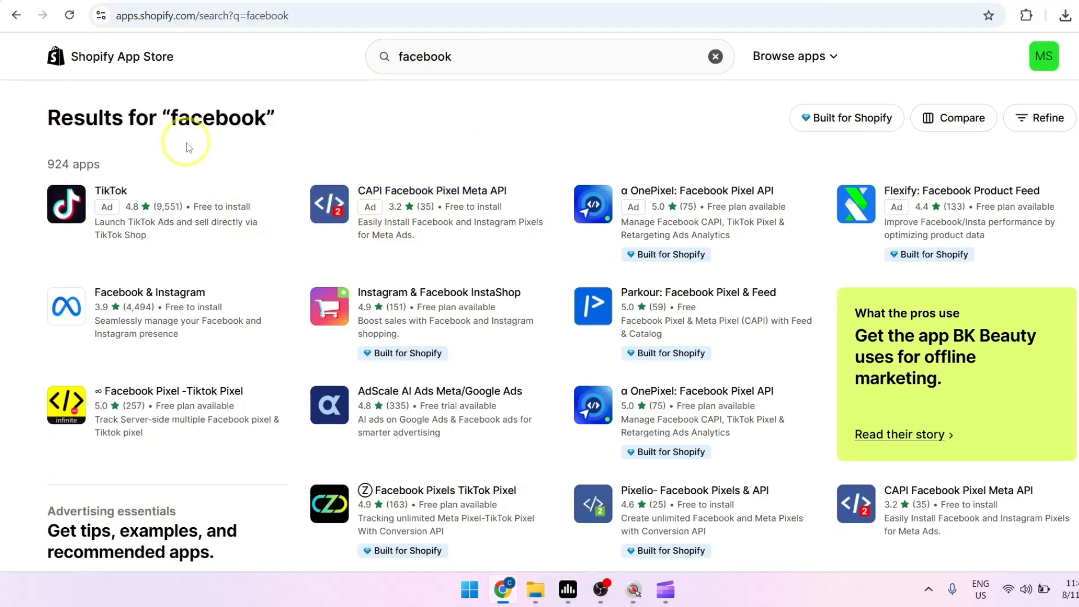
{"action": "left_click", "coordinate": [149, 292]}
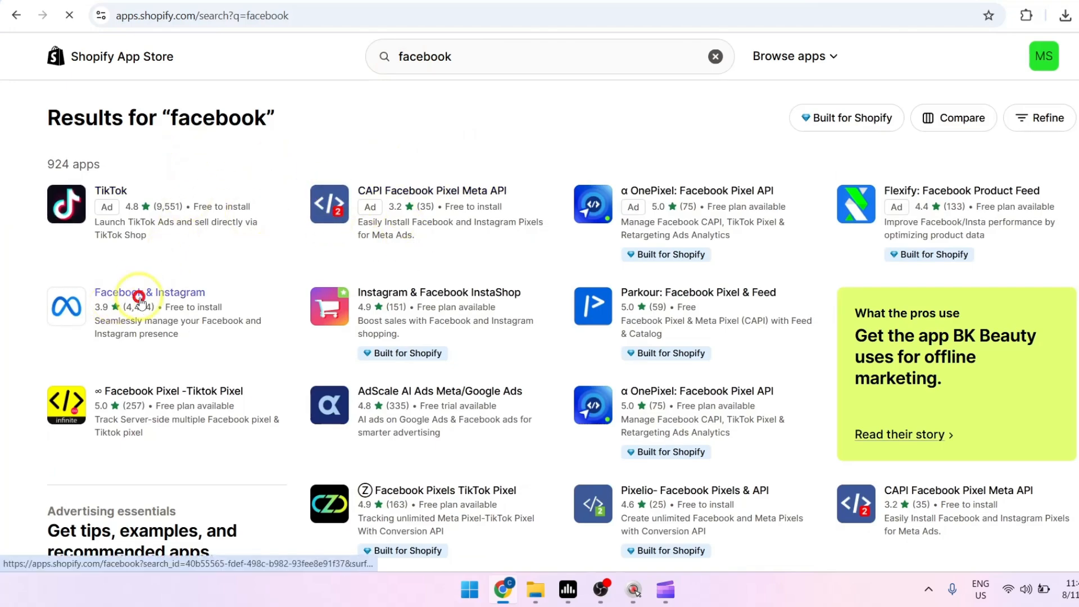
{"action": "left_click", "coordinate": [148, 292]}
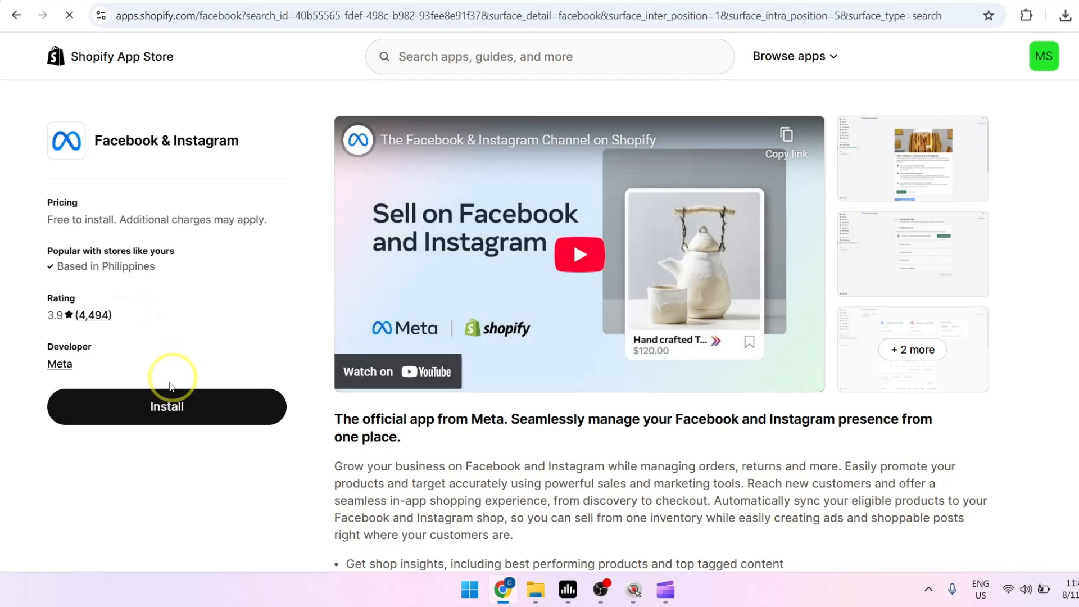
{"action": "left_click", "coordinate": [168, 406]}
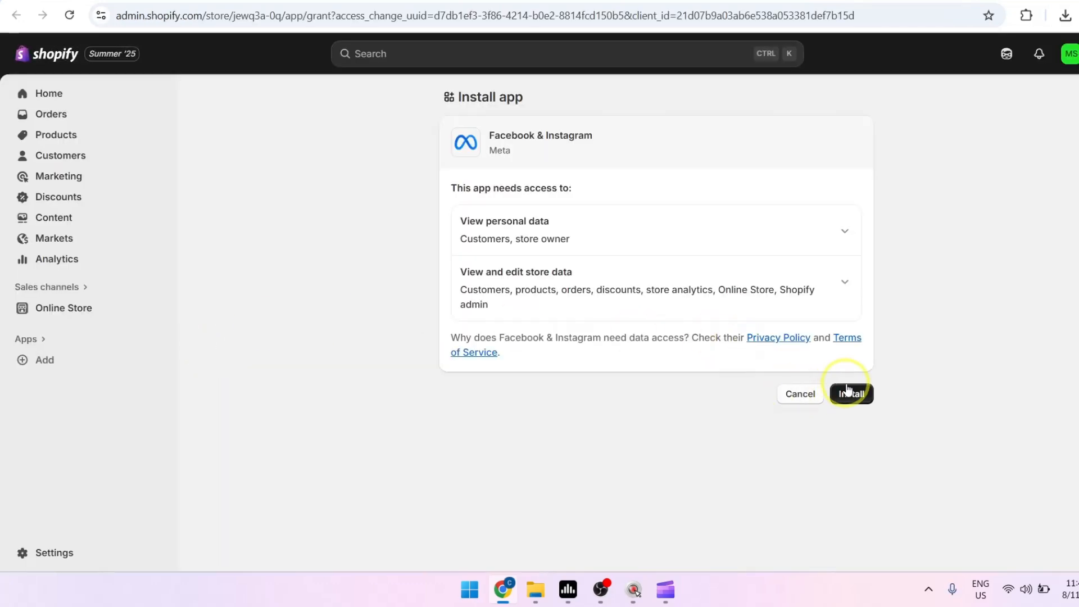
Step: Approve the app's data access, then connect the business Facebook account
{"action": "left_click", "coordinate": [849, 393]}
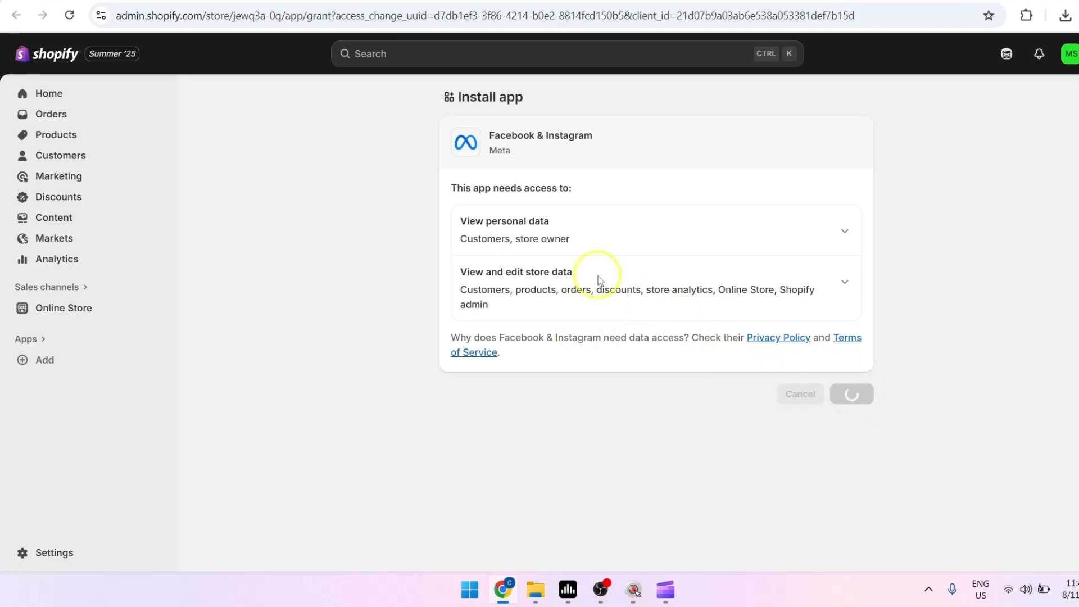
{"action": "left_click", "coordinate": [852, 394]}
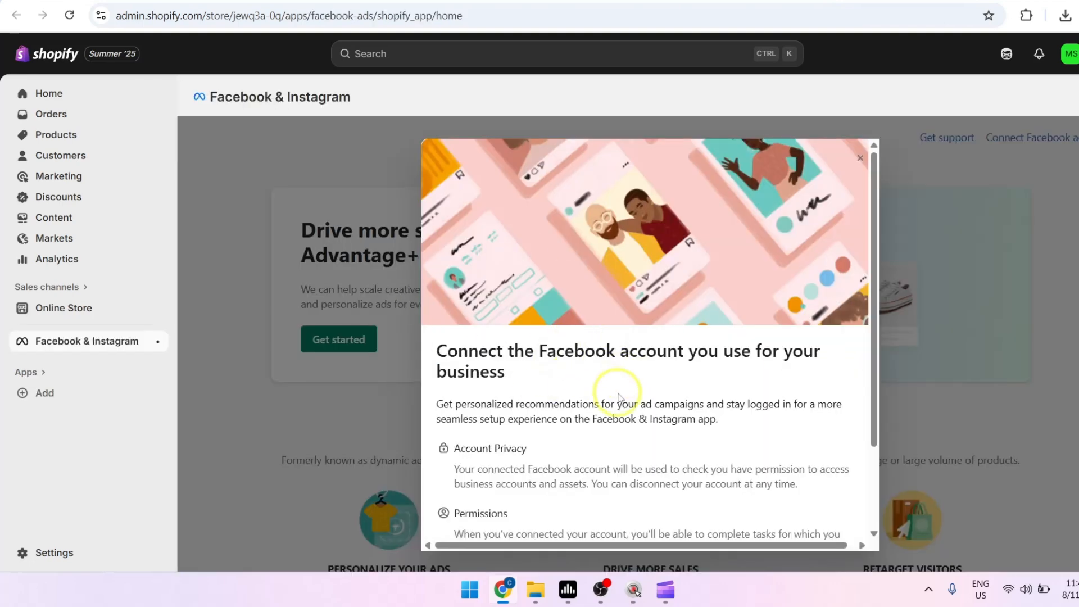
{"action": "scroll", "scroll_direction": "down", "scroll_amount": 3}
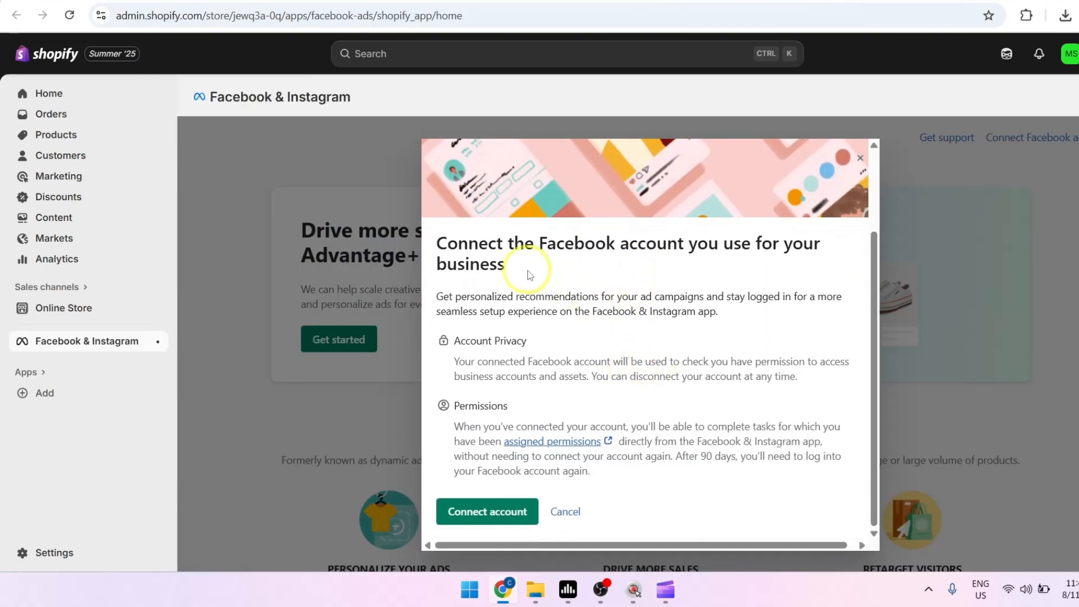
{"action": "mouse_move", "coordinate": [632, 273]}
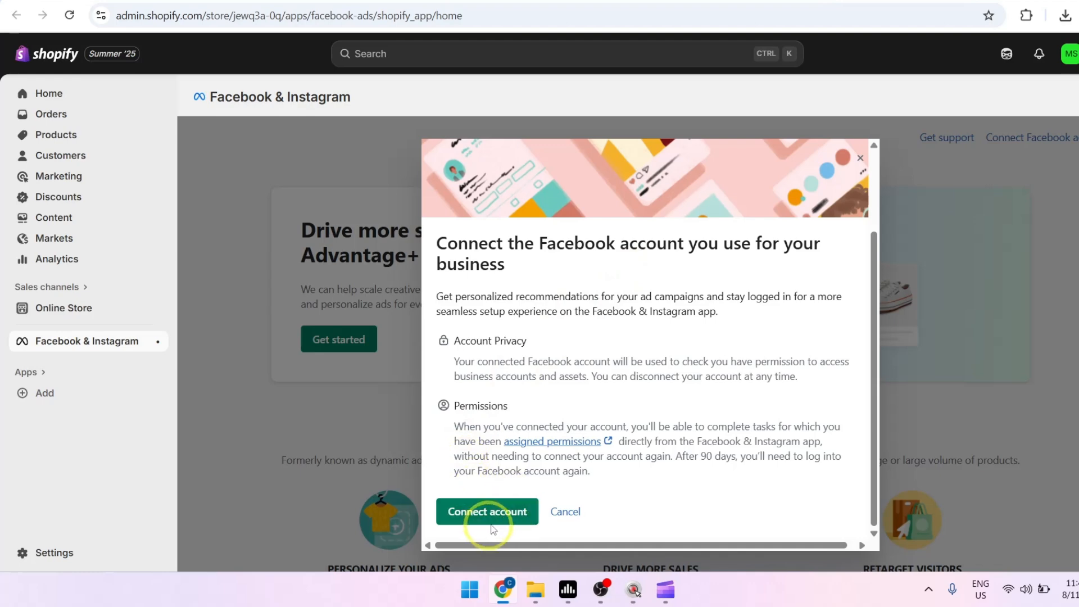
{"action": "left_click", "coordinate": [487, 512]}
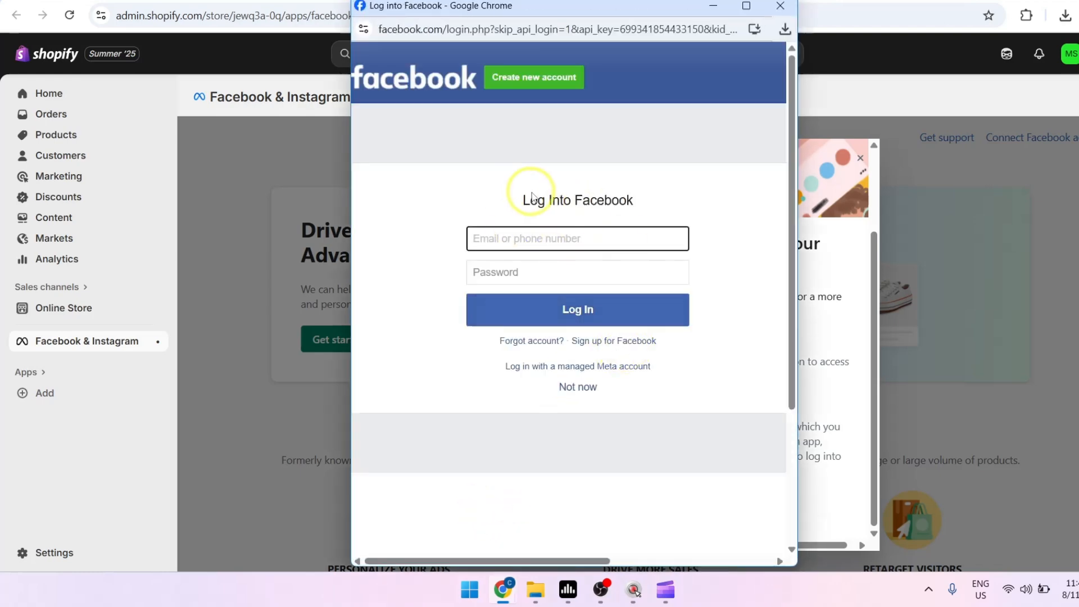
{"action": "mouse_move", "coordinate": [662, 214]}
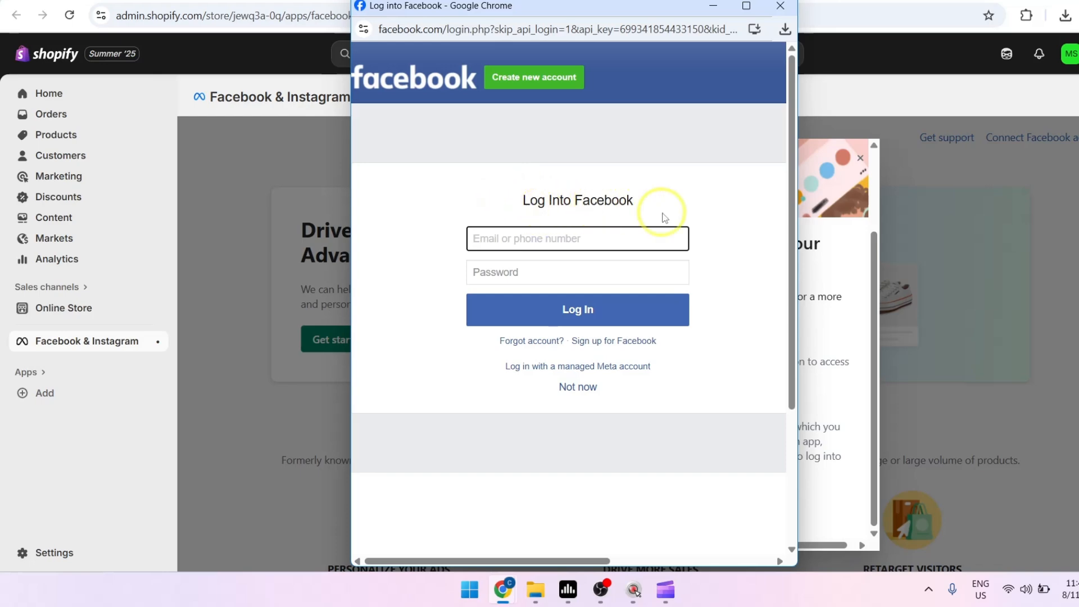
{"action": "mouse_move", "coordinate": [673, 207]}
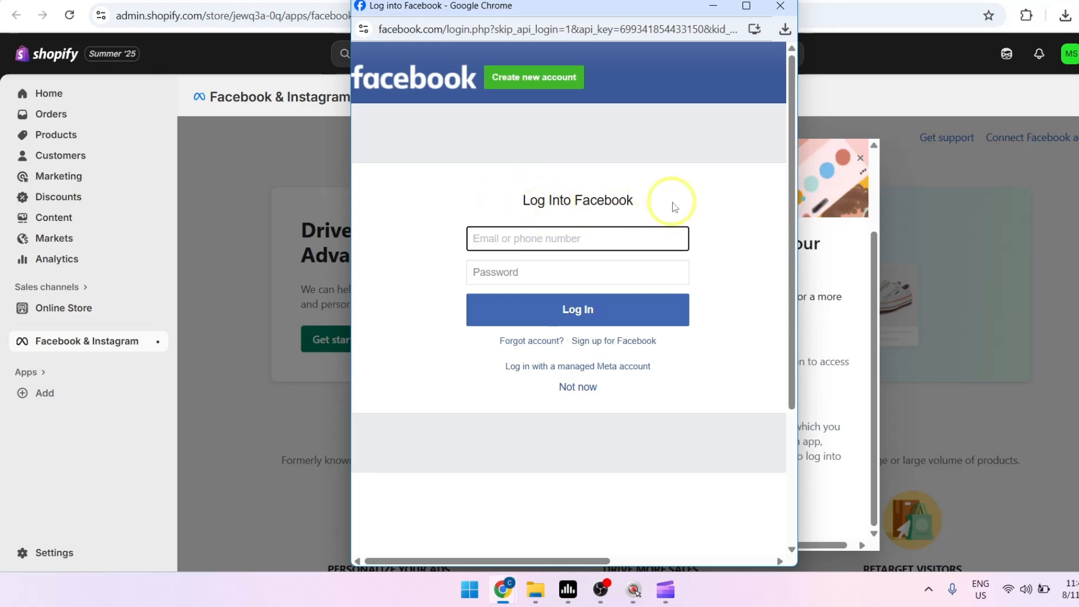
Step: Log into Facebook, confirm the account, and allow sharing business assets with Shopify
{"action": "left_click", "coordinate": [576, 309]}
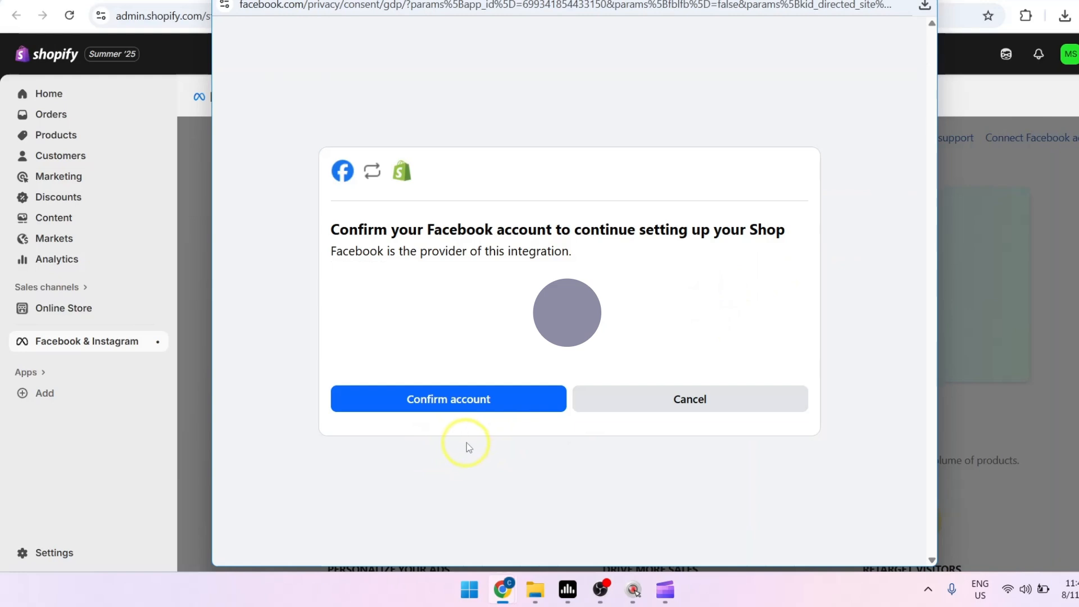
{"action": "left_click", "coordinate": [448, 399]}
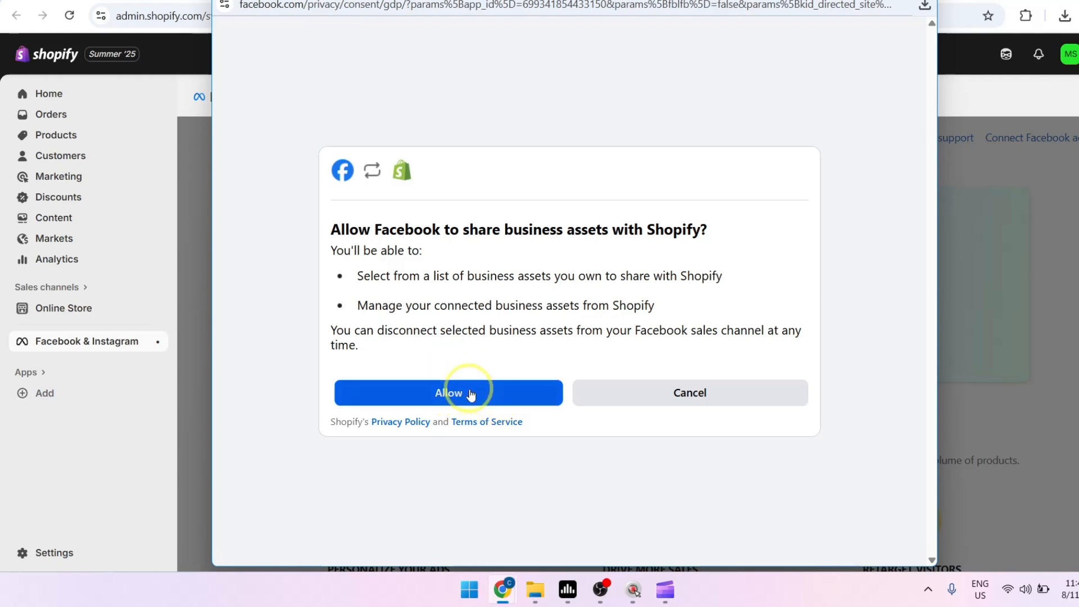
{"action": "left_click", "coordinate": [448, 392]}
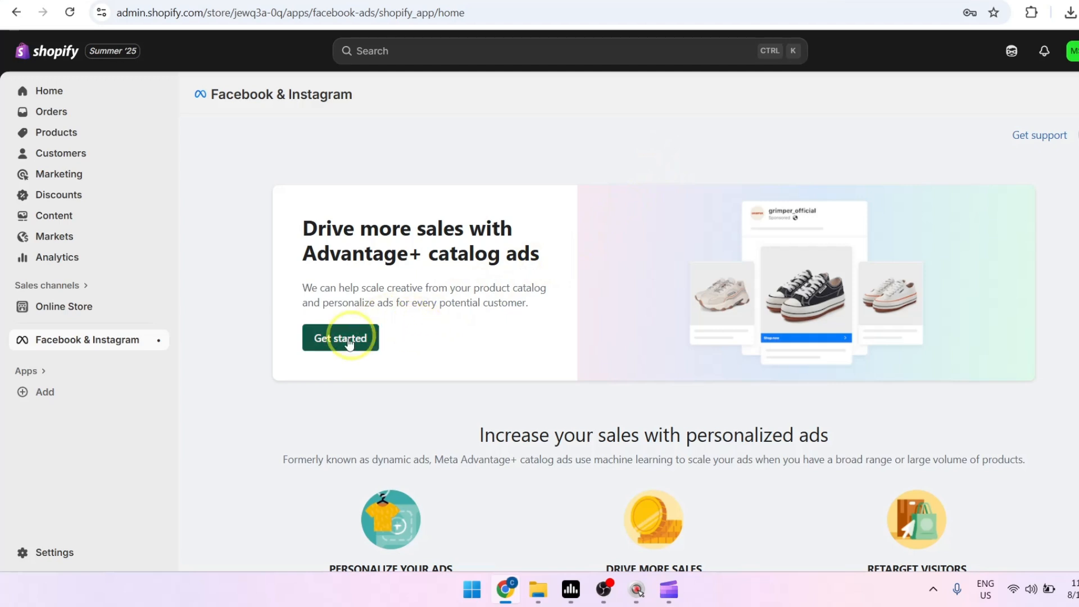
Step: Get started with Advantage+ catalog ads setup
{"action": "left_click", "coordinate": [340, 338]}
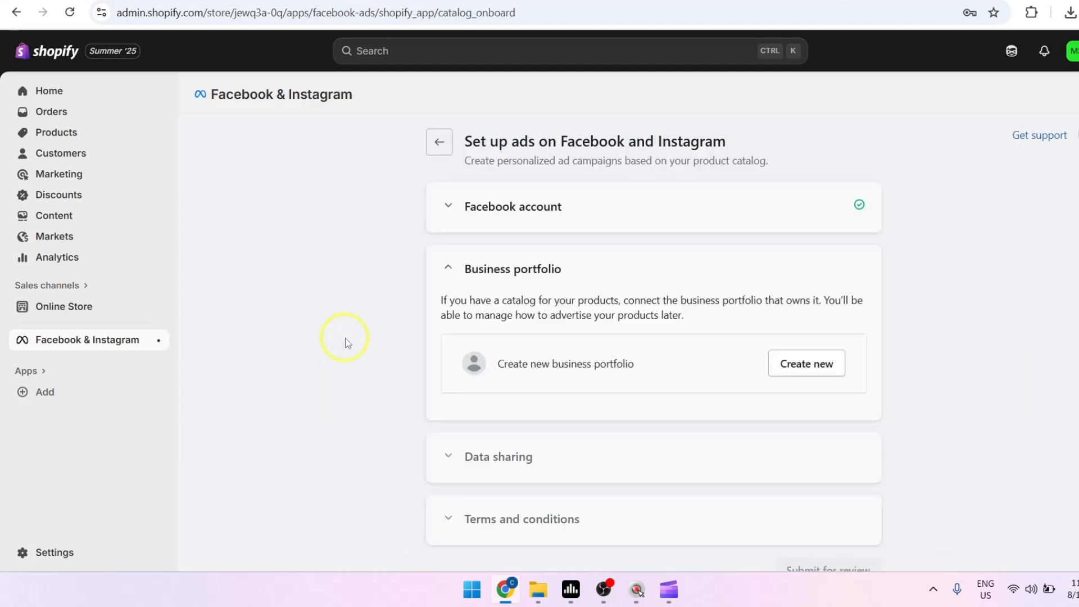
{"action": "mouse_move", "coordinate": [516, 375]}
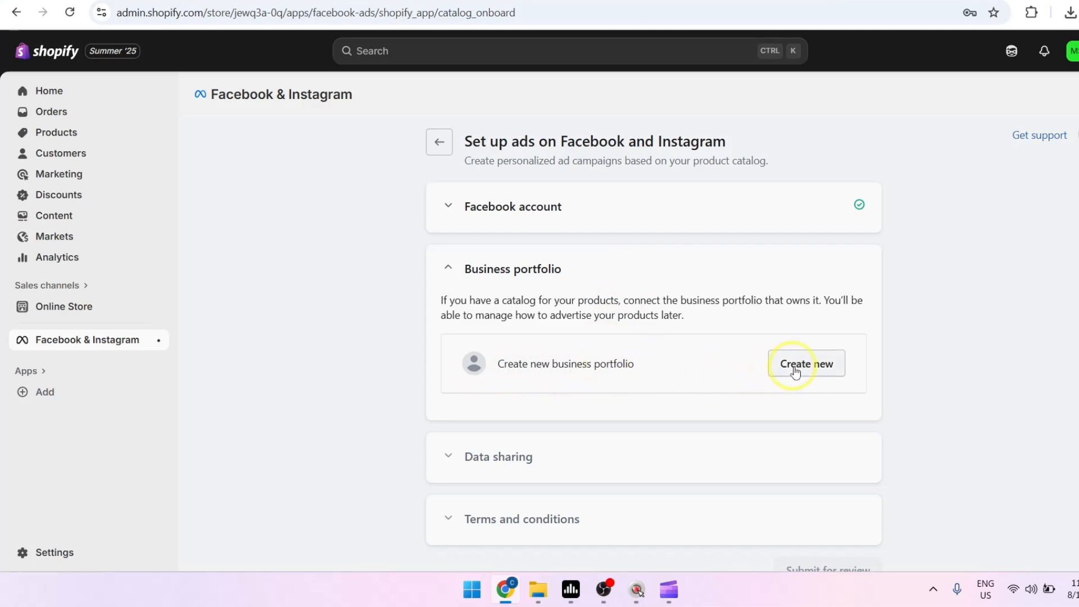
{"action": "mouse_move", "coordinate": [676, 365]}
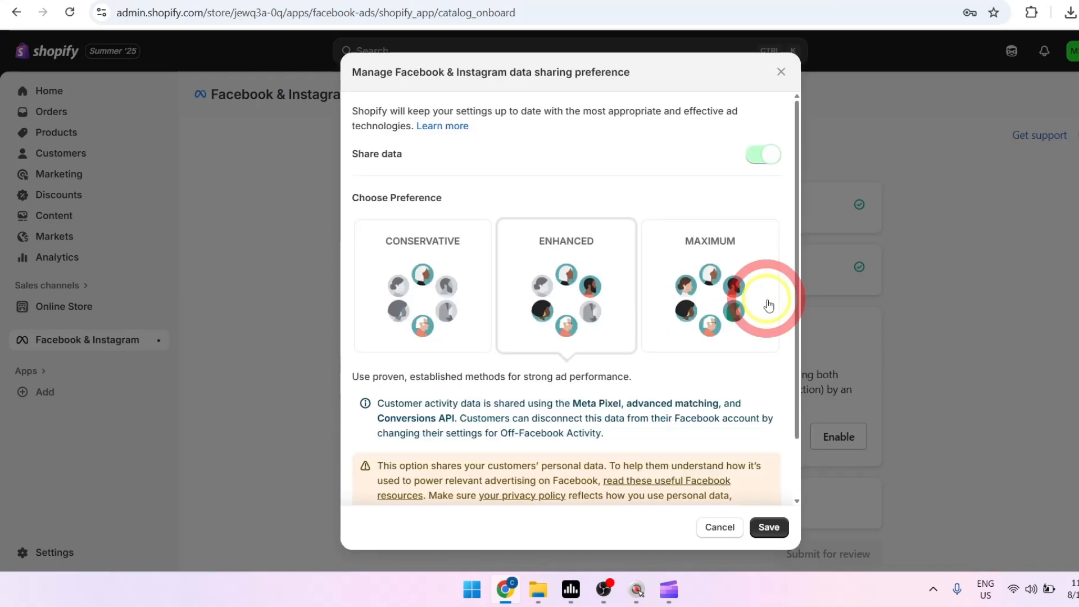
{"action": "mouse_move", "coordinate": [573, 230]}
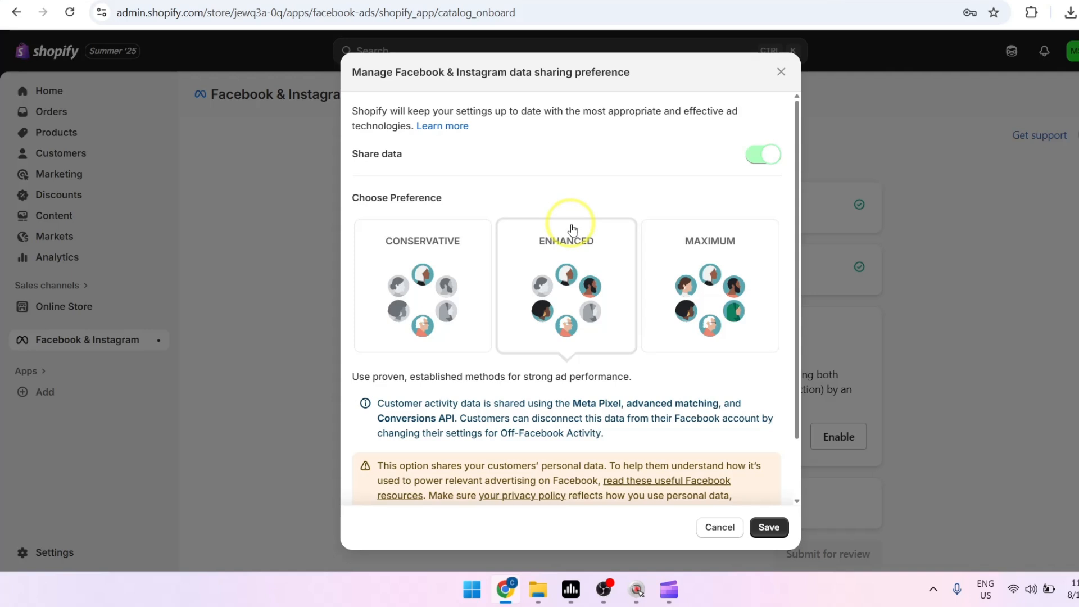
{"action": "mouse_move", "coordinate": [426, 308]}
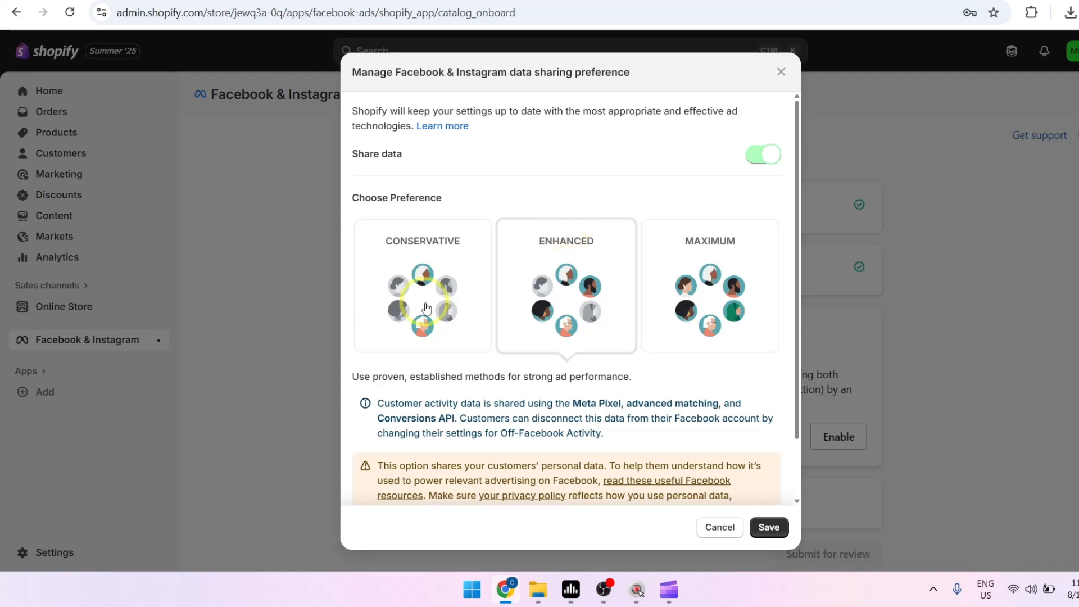
Step: Choose the Maximum data sharing level and save it
{"action": "left_click", "coordinate": [708, 285]}
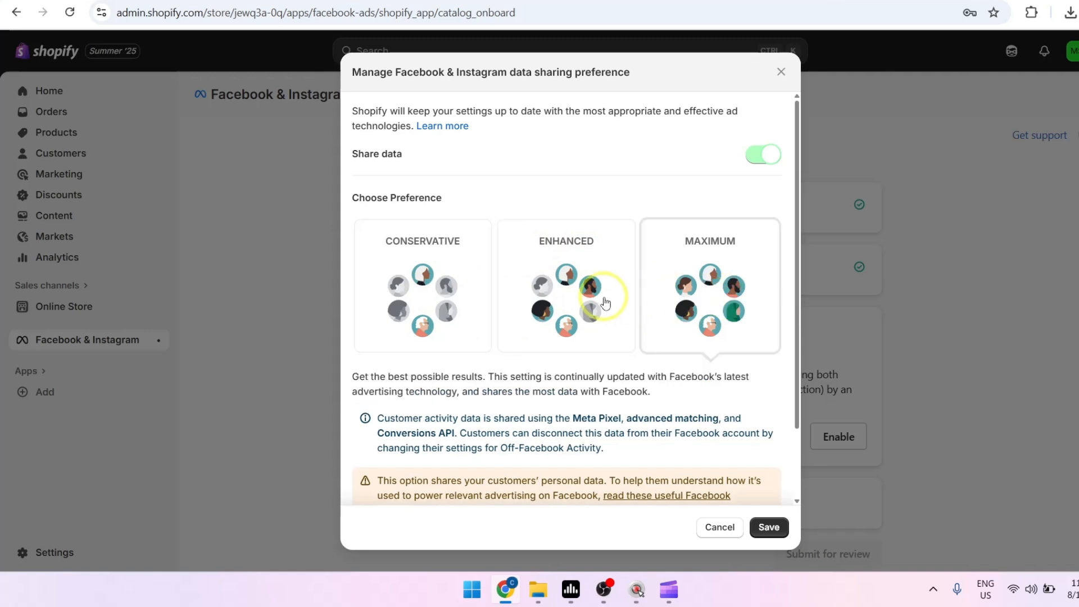
{"action": "left_click", "coordinate": [566, 285]}
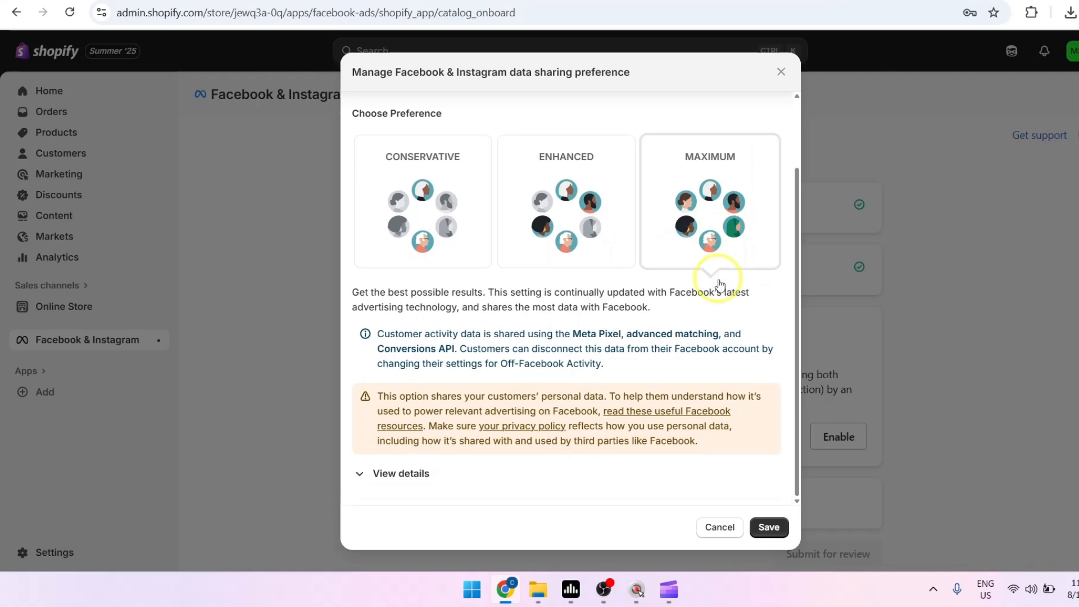
{"action": "mouse_move", "coordinate": [540, 444]}
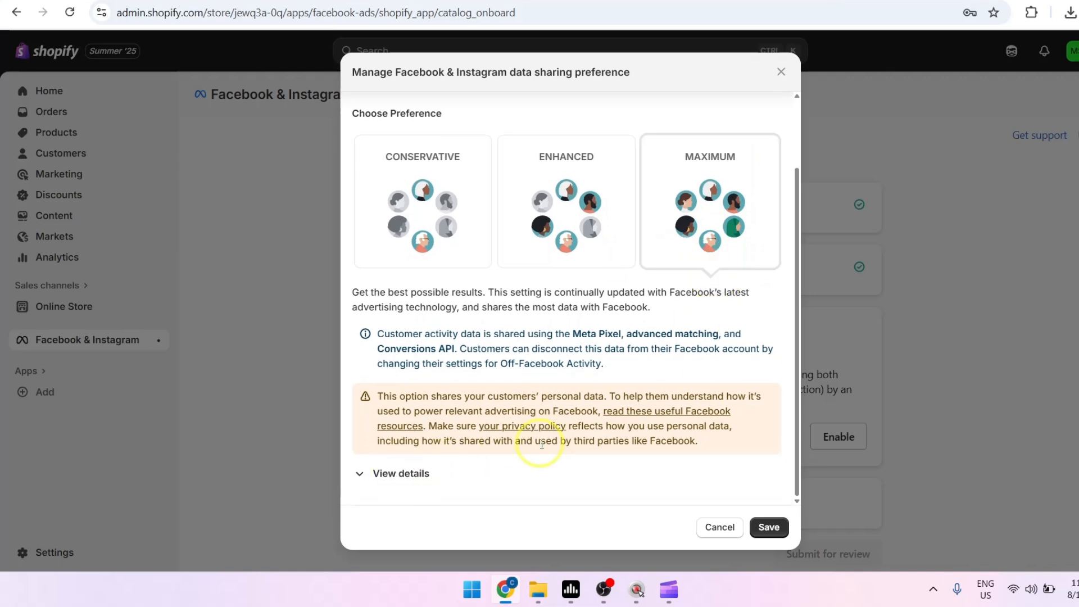
{"action": "left_click", "coordinate": [768, 527]}
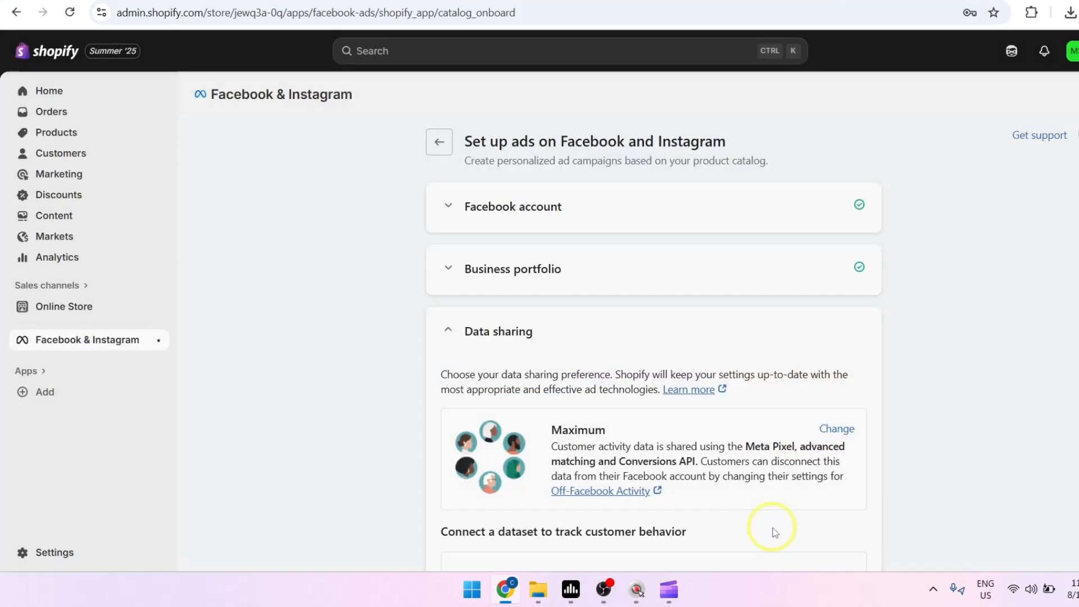
Step: Create a new Meta Pixel, accept the catalog and Business Tools terms, and submit for review
{"action": "scroll", "scroll_direction": "down", "scroll_amount": 3}
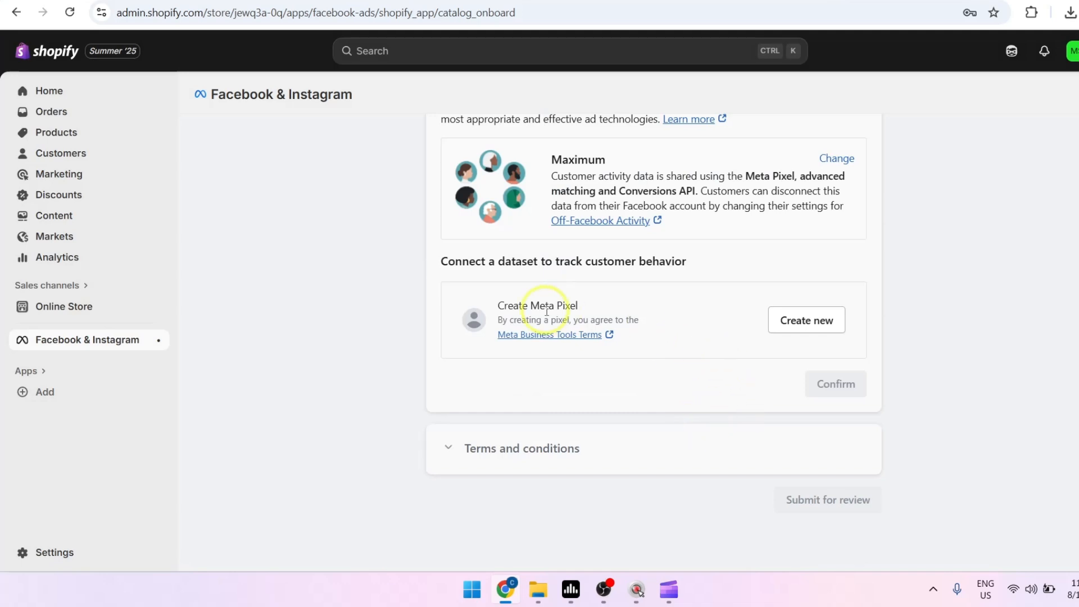
{"action": "left_click", "coordinate": [806, 319]}
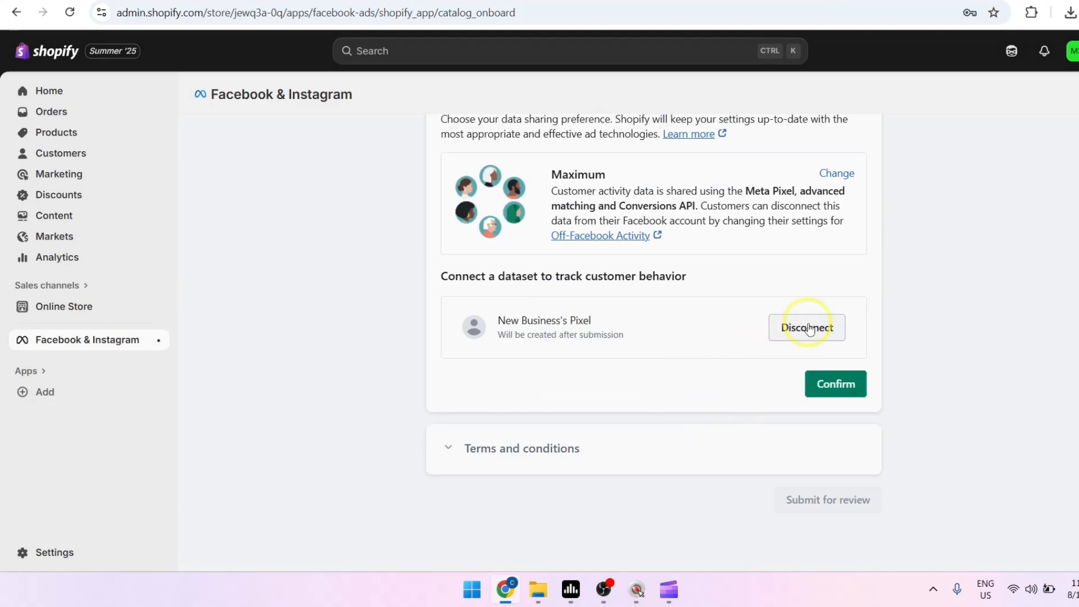
{"action": "mouse_move", "coordinate": [835, 384]}
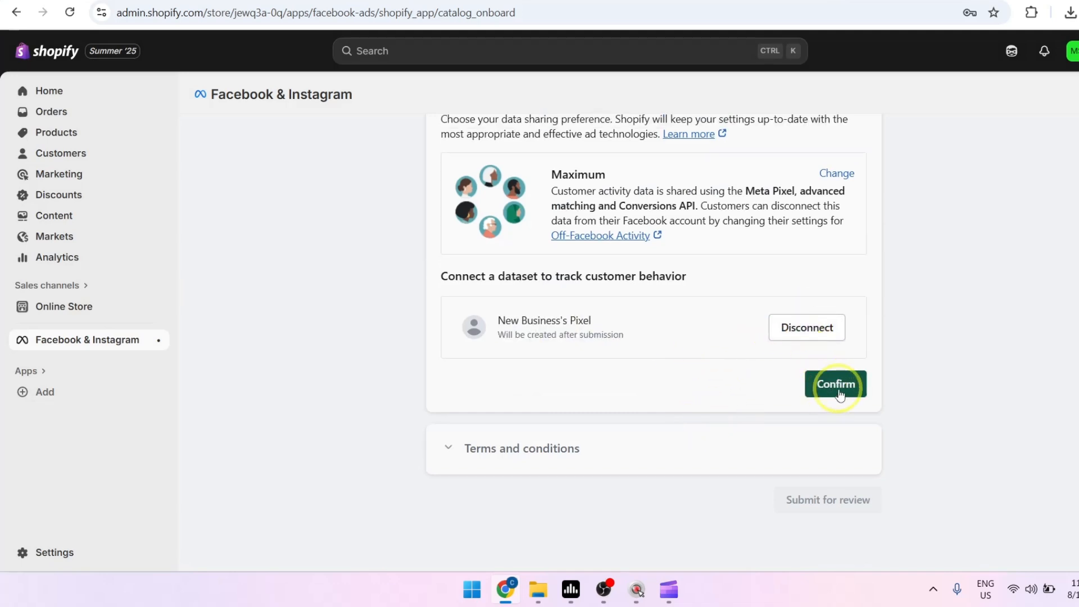
{"action": "left_click", "coordinate": [835, 384]}
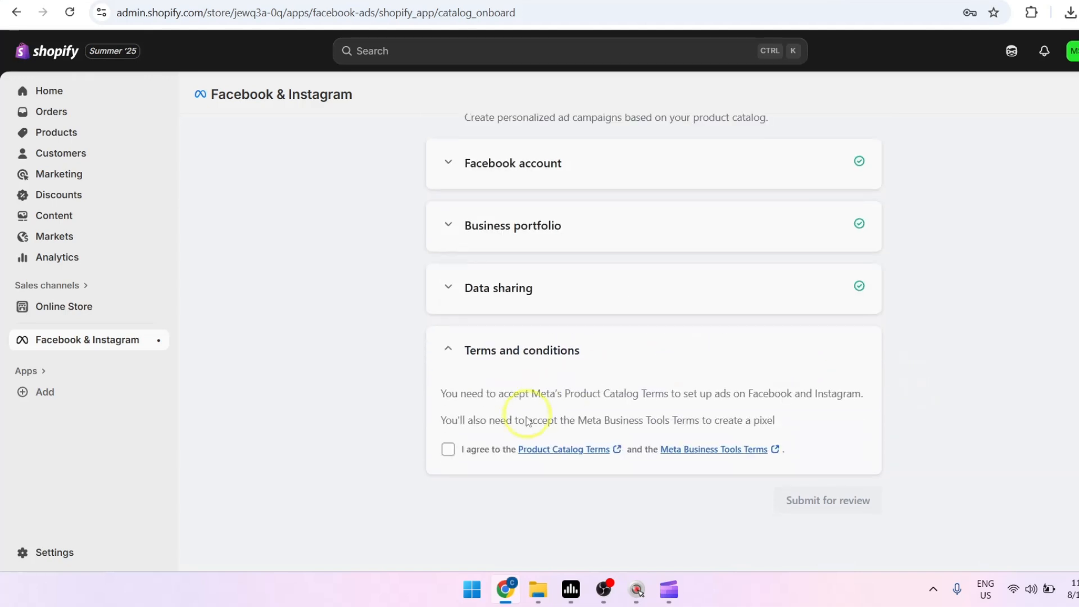
{"action": "mouse_move", "coordinate": [457, 457]}
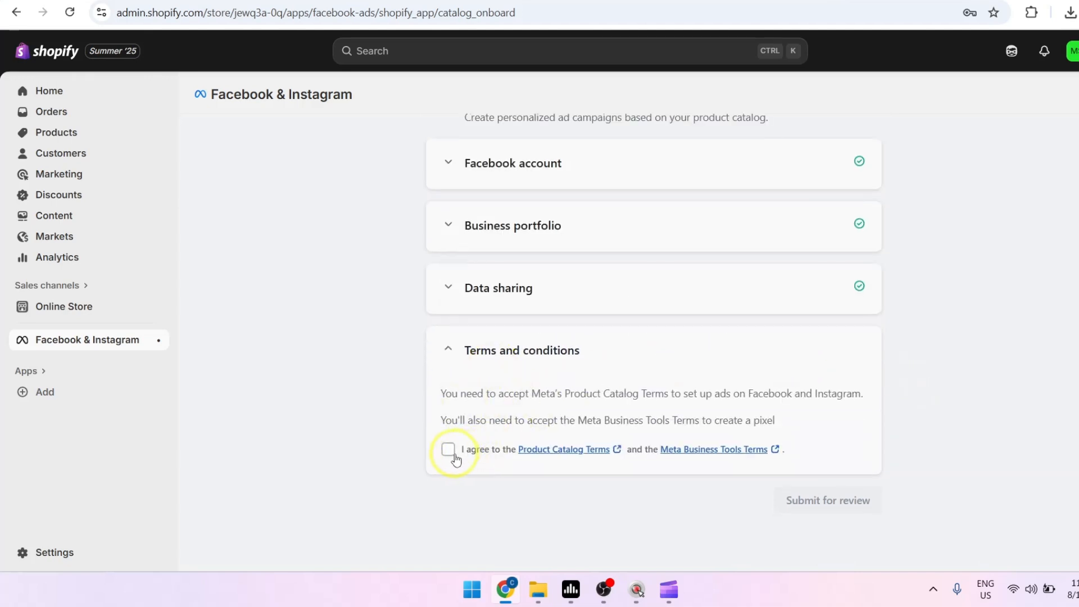
{"action": "left_click", "coordinate": [447, 450]}
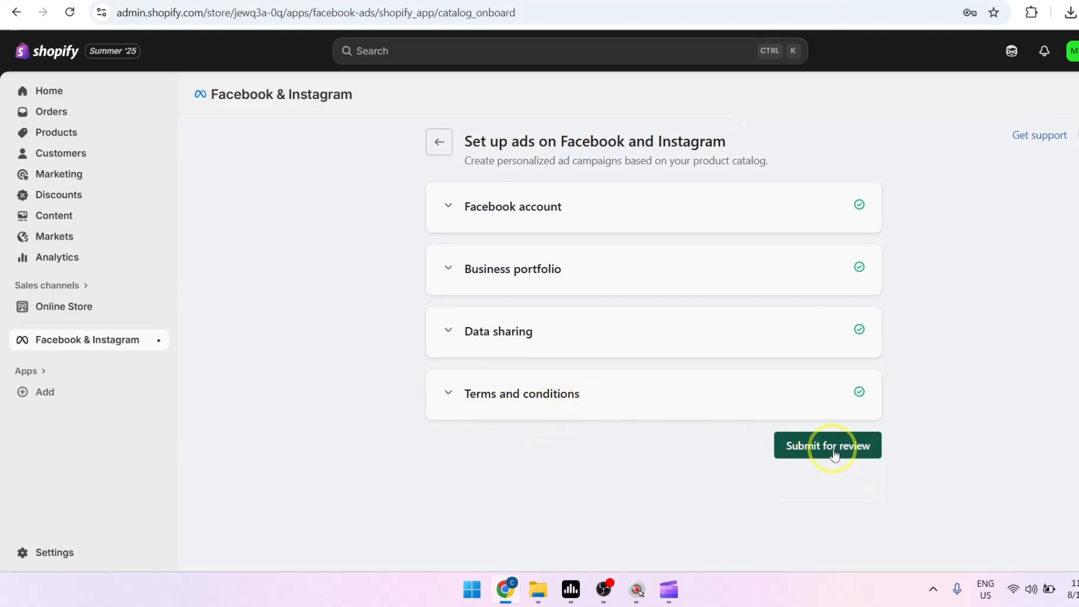
{"action": "left_click", "coordinate": [828, 445]}
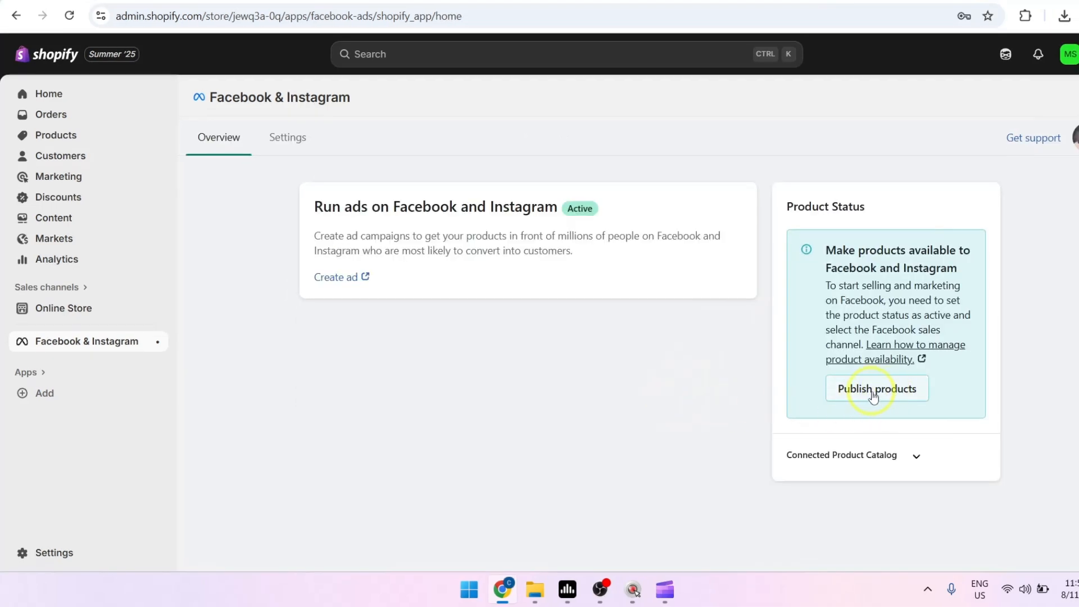
{"action": "left_click", "coordinate": [876, 388]}
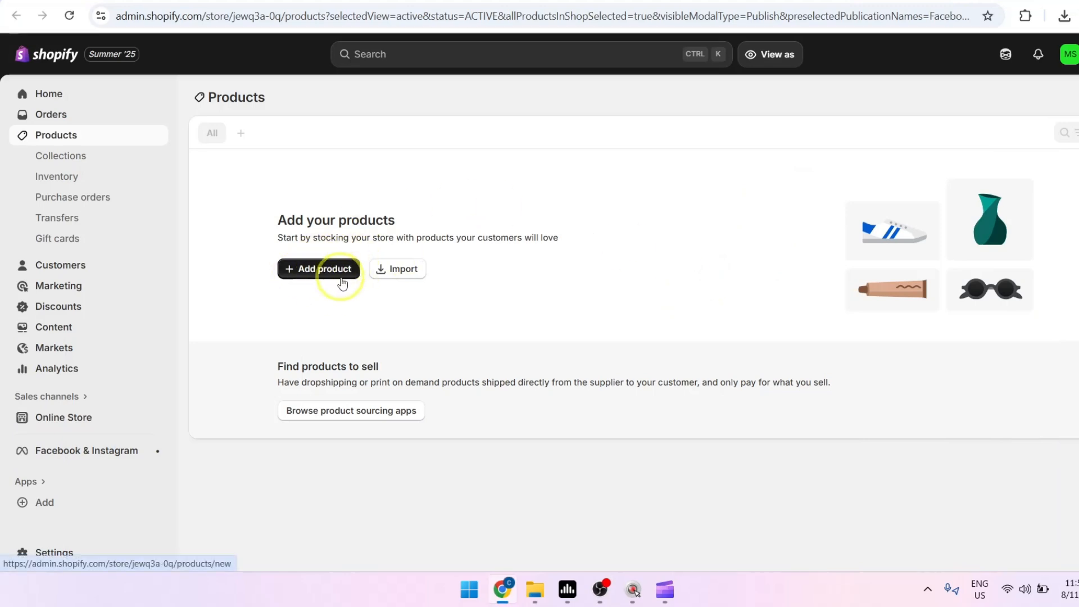
{"action": "mouse_move", "coordinate": [347, 305]}
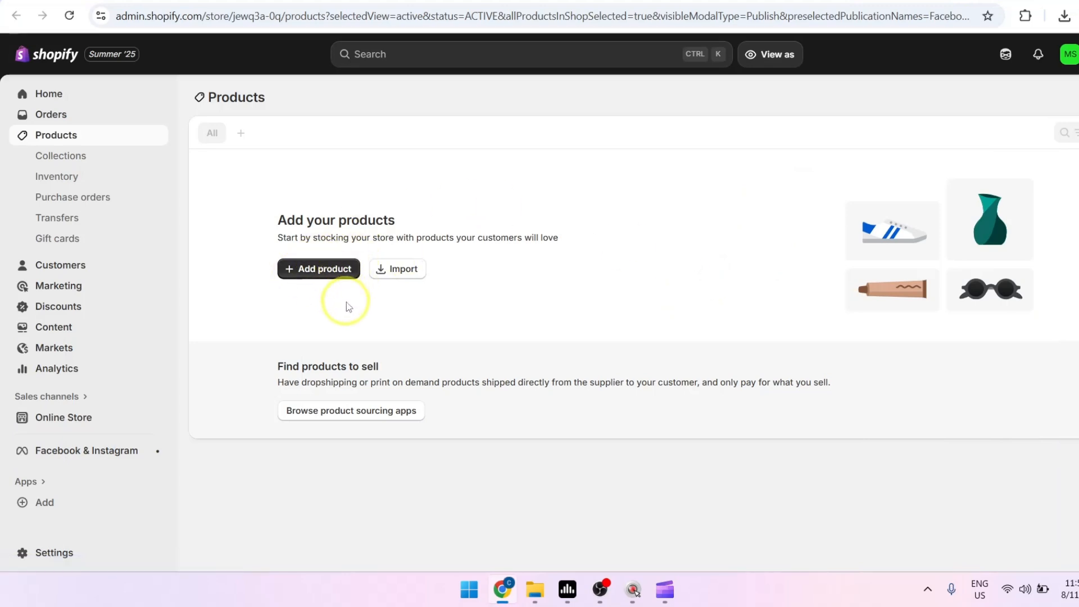
{"action": "mouse_move", "coordinate": [613, 243]}
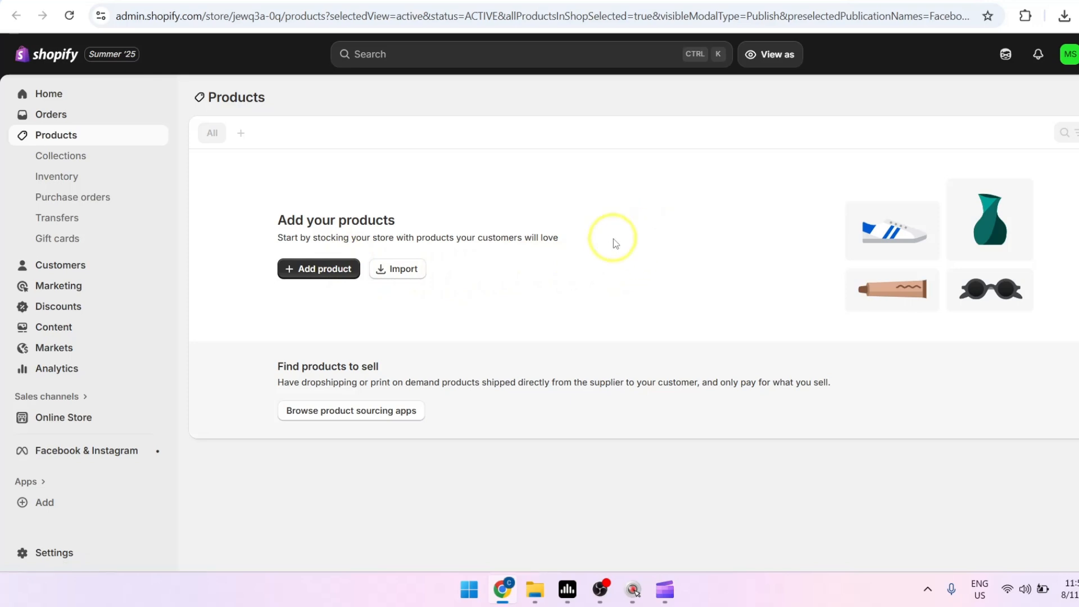
{"action": "mouse_move", "coordinate": [613, 236]}
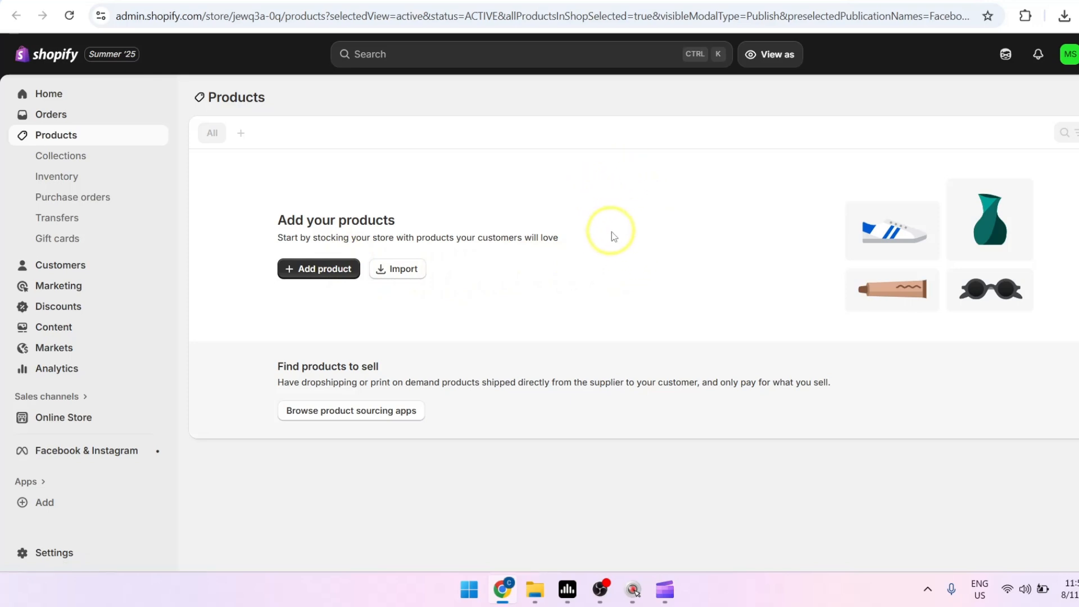
{"action": "mouse_move", "coordinate": [658, 226]}
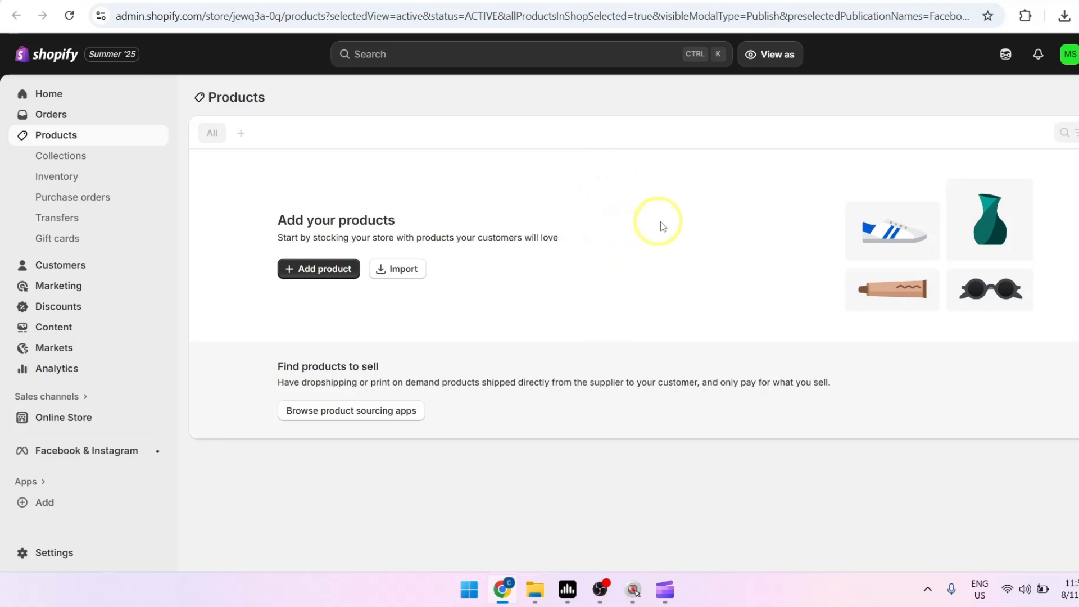
{"action": "left_click", "coordinate": [86, 451]}
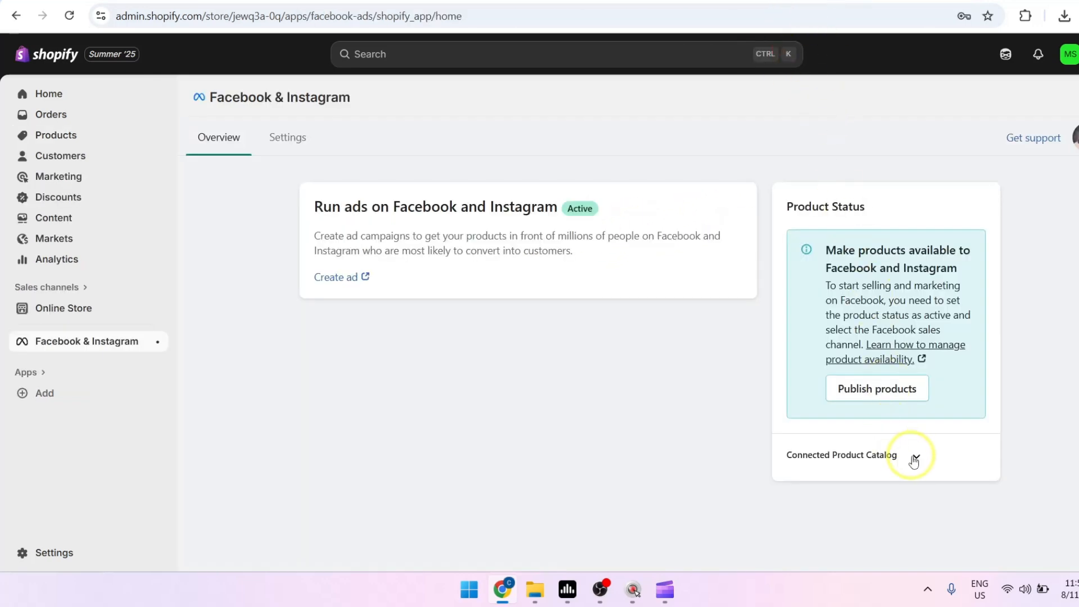
Step: Expand Connected Product Catalog to reveal its Meta catalog ID and sync note
{"action": "left_click", "coordinate": [916, 455]}
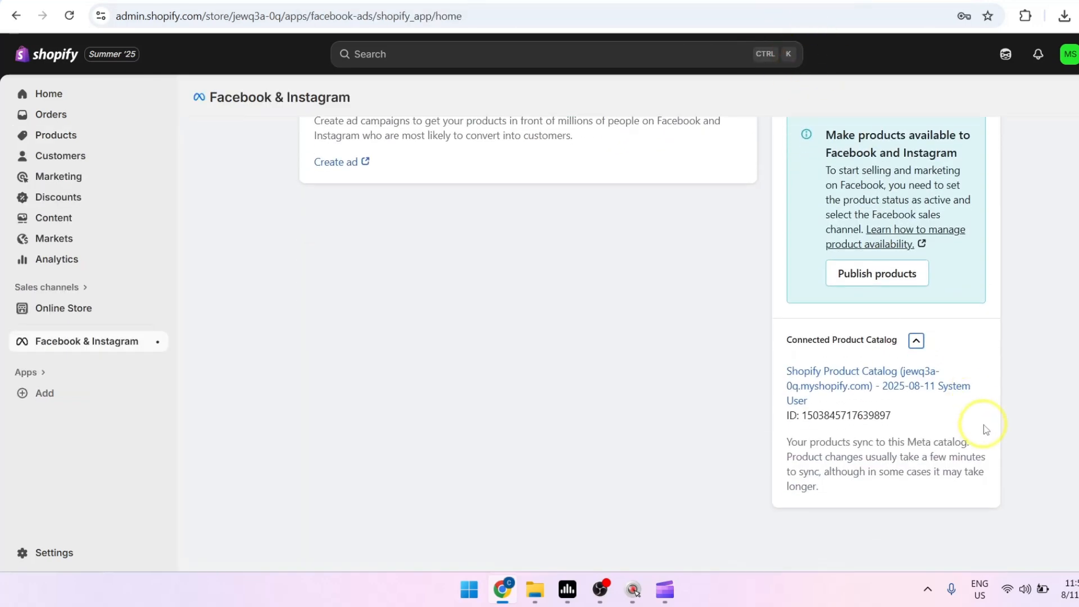
{"action": "mouse_move", "coordinate": [1013, 396]}
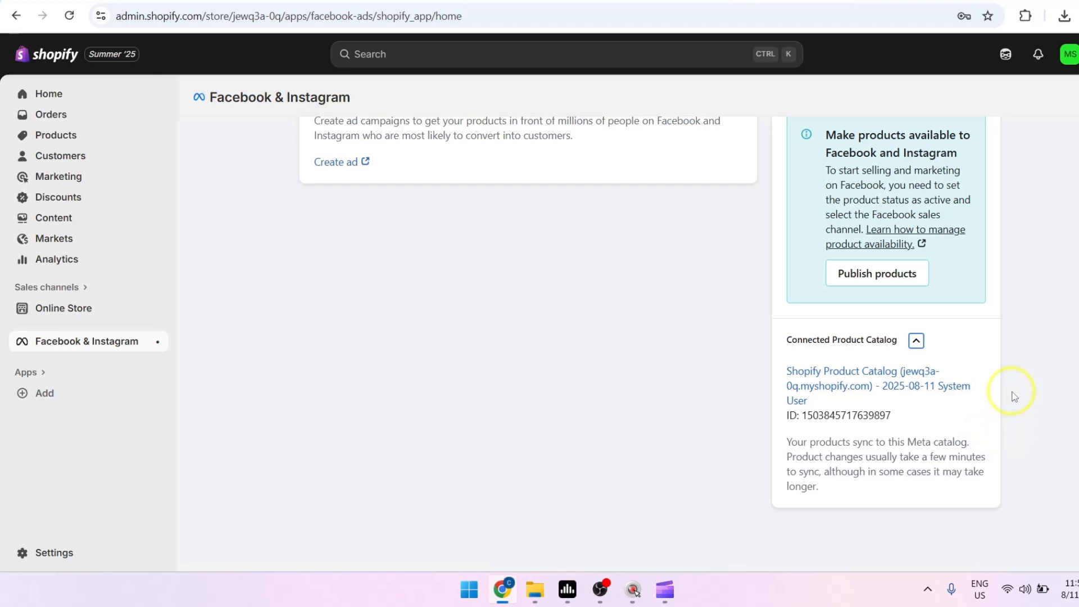
{"action": "mouse_move", "coordinate": [1069, 428]}
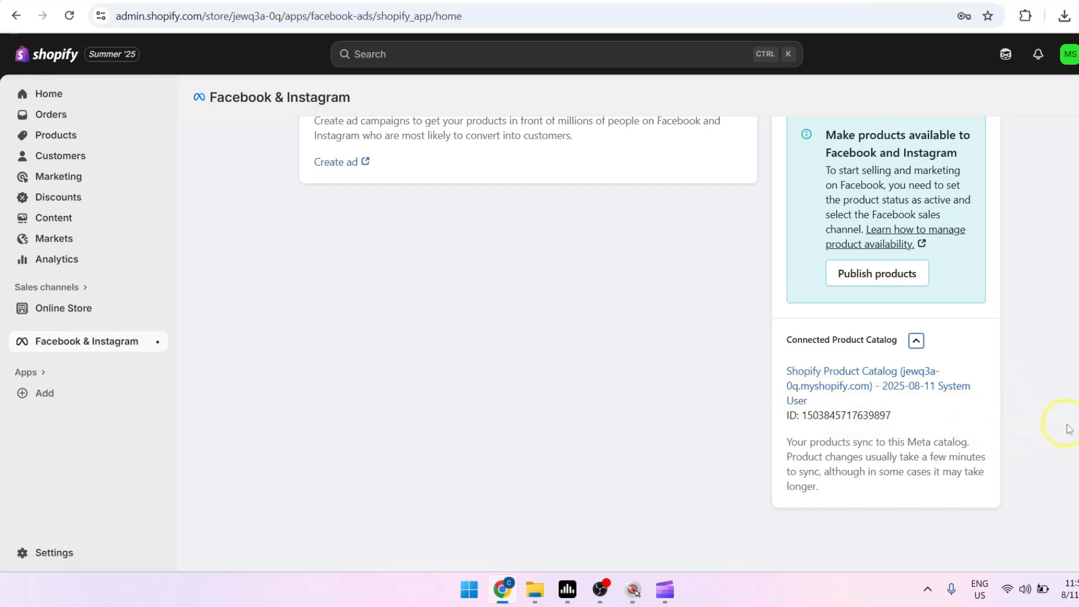
{"action": "scroll", "scroll_direction": "up", "scroll_amount": 3}
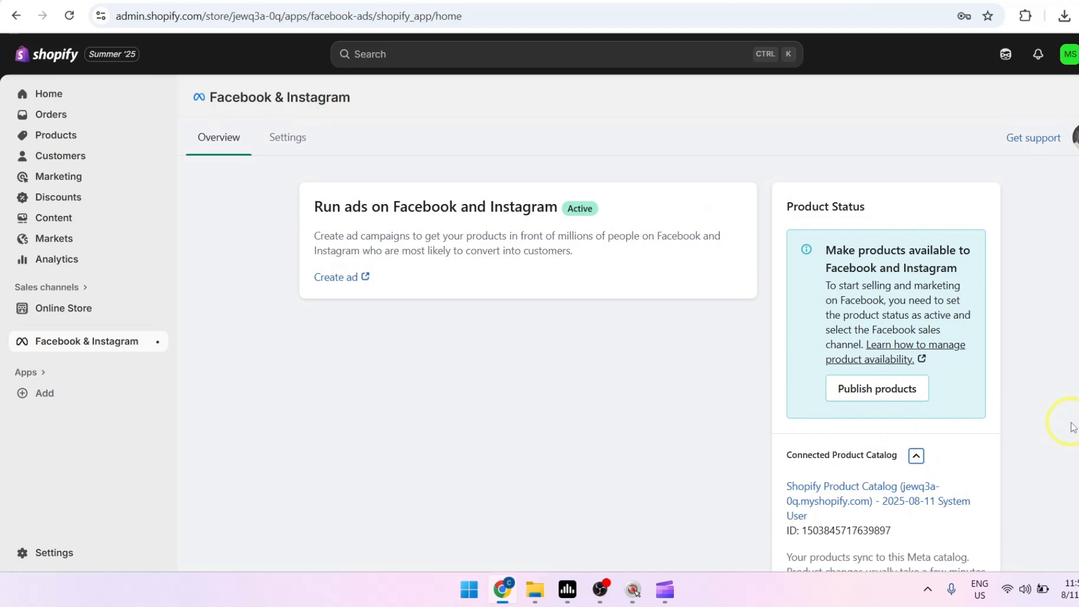